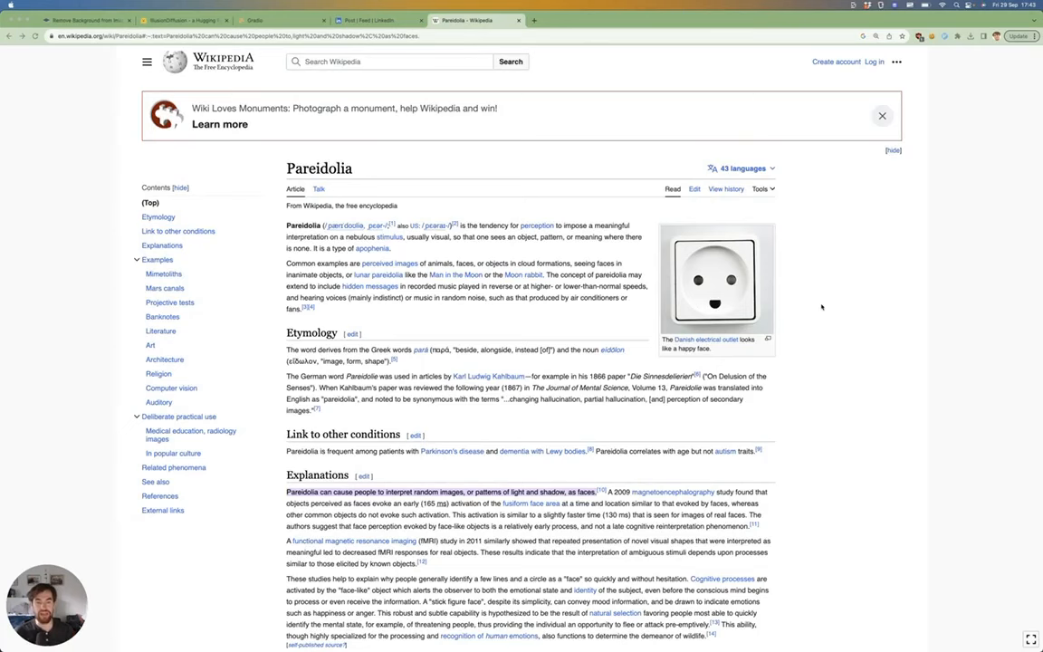
mouse_move(619, 305)
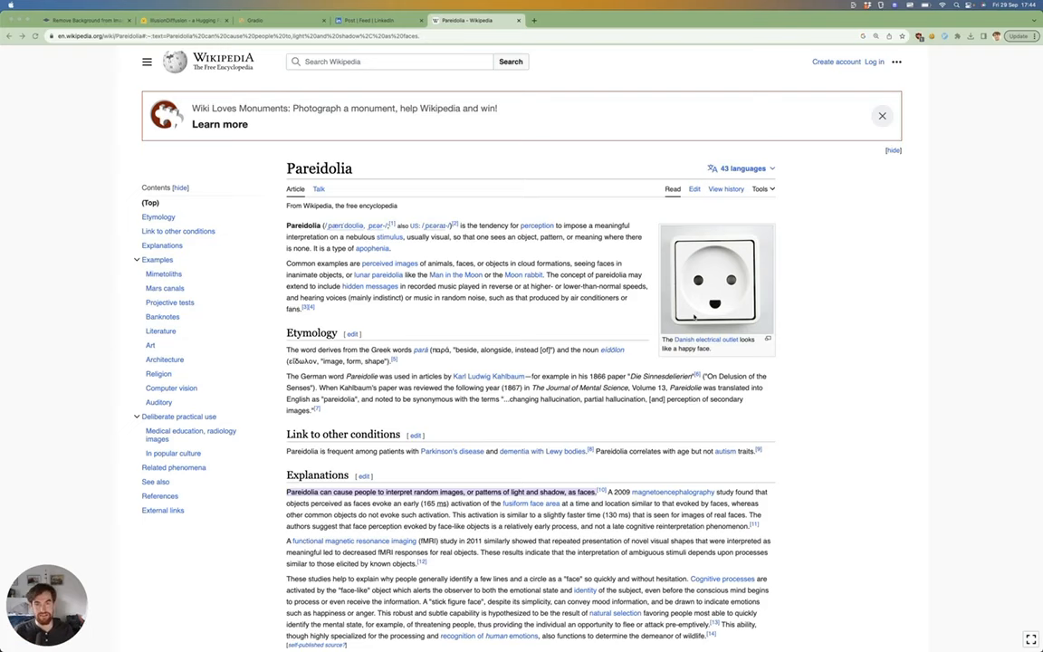
- Switch to the LinkedIn post showing a face hidden in a landscape
left_click(372, 19)
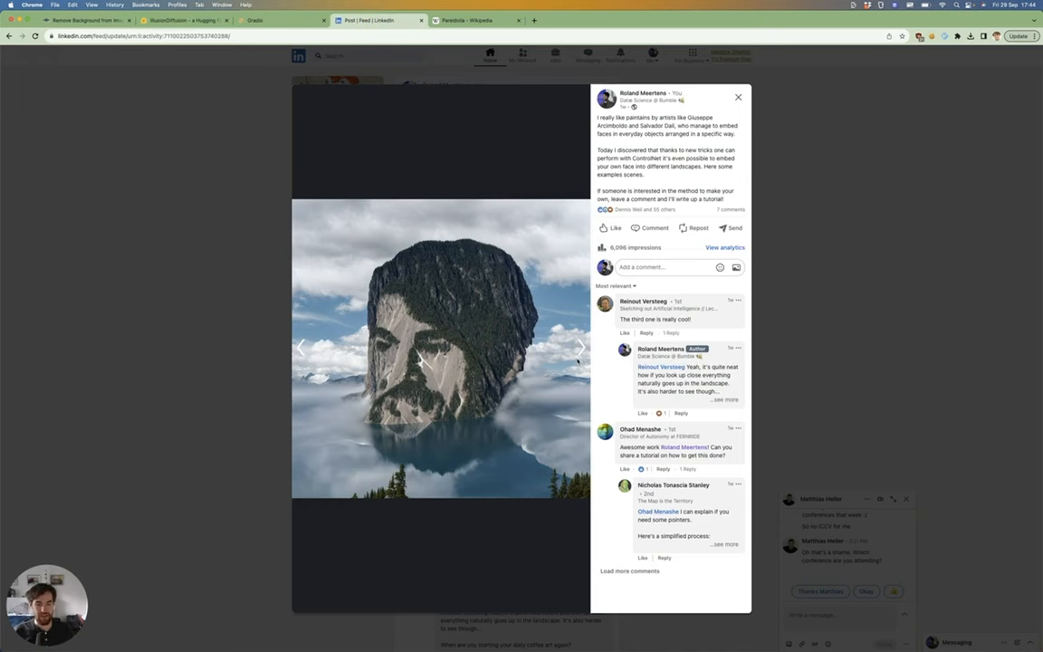
left_click(579, 348)
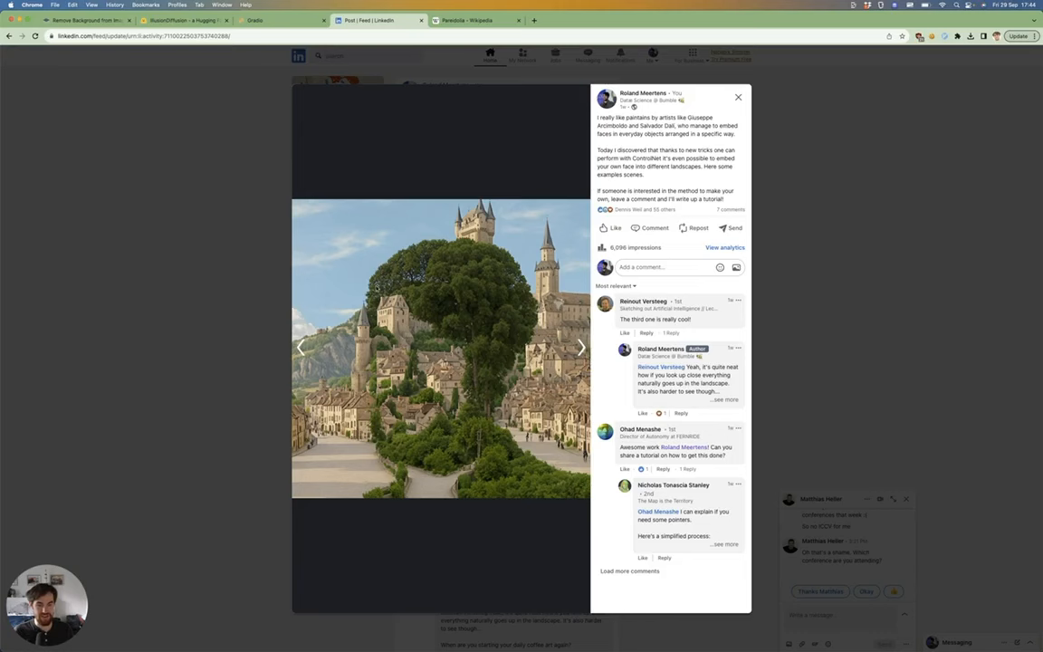
left_click(582, 348)
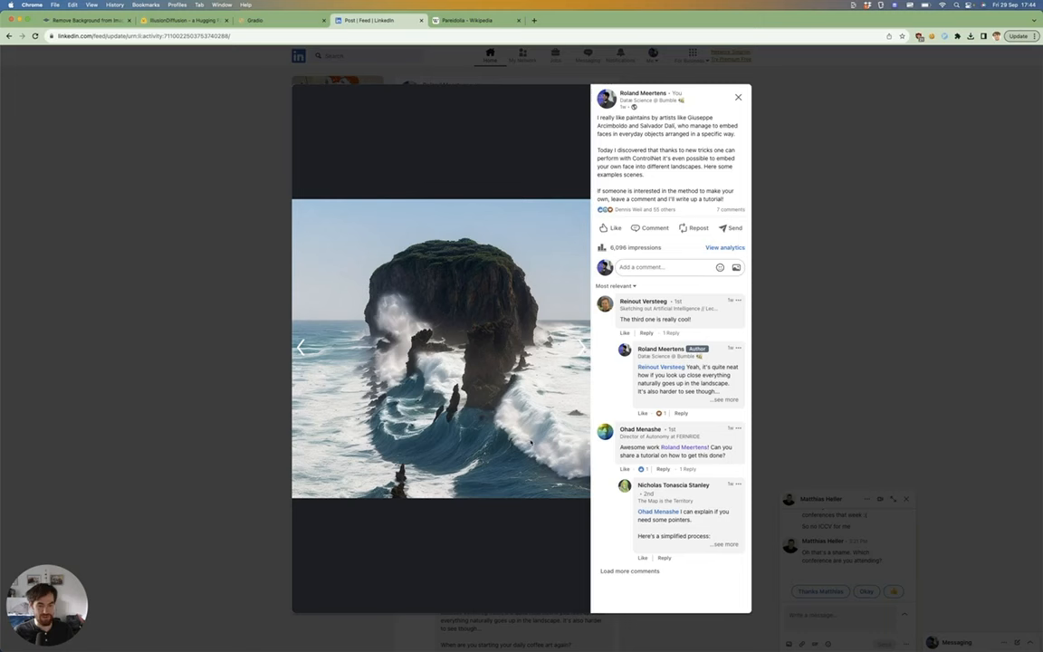
left_click(580, 348)
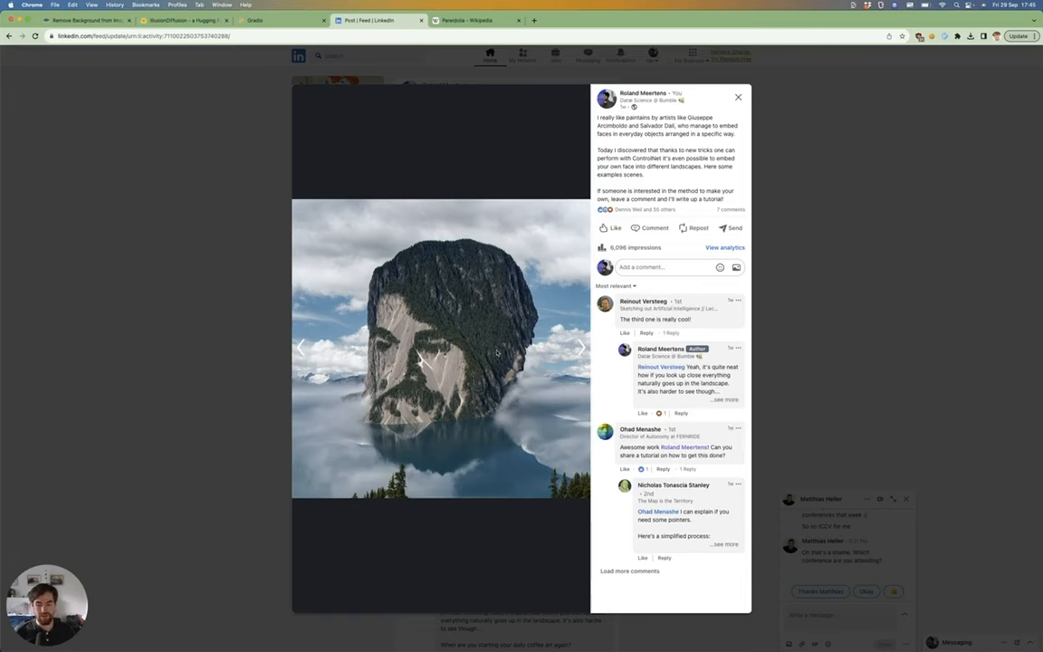
left_click(87, 20)
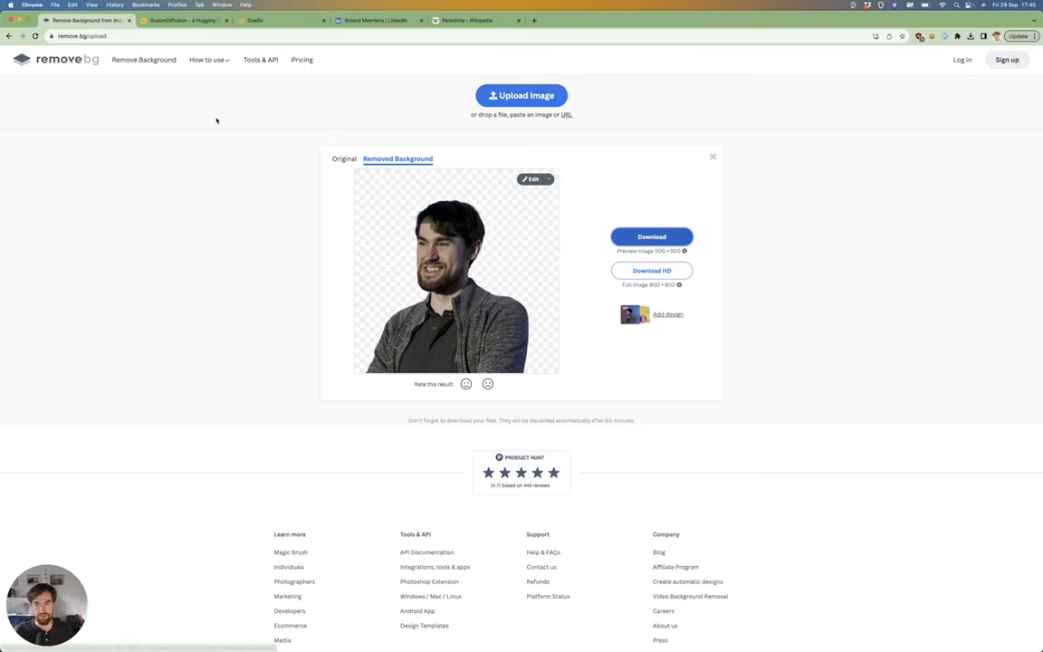
mouse_move(264, 247)
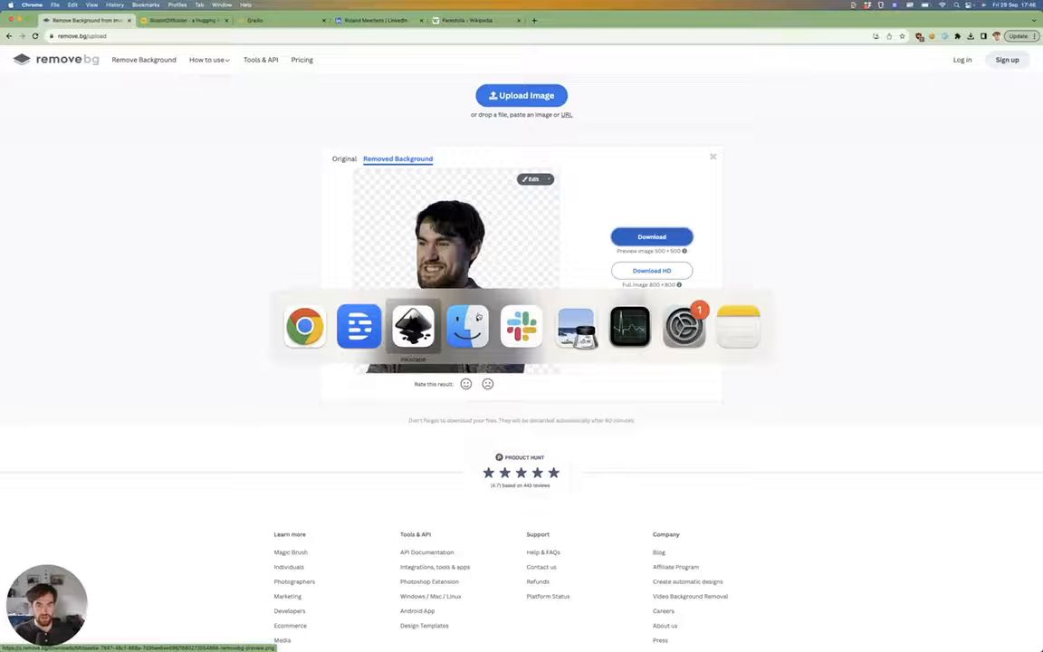
- Bring Inkscape to the front after reviewing the background-removed portrait
left_click(413, 326)
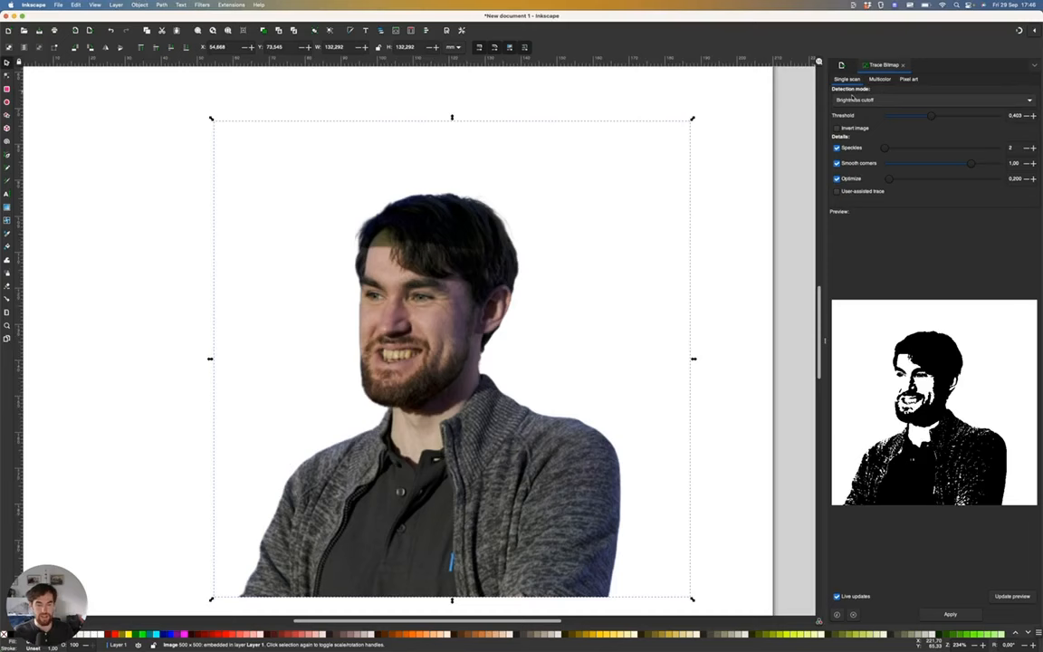
- Start Trace Bitmap with Brightness cutoff to preview the portrait's silhouette
left_click(880, 79)
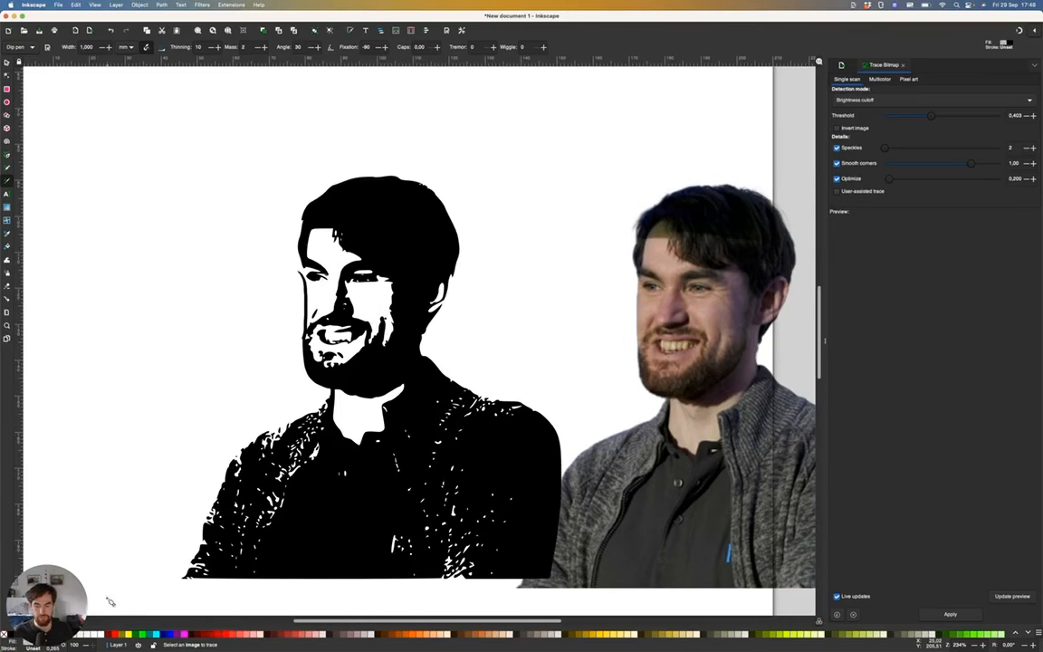
mouse_move(94, 239)
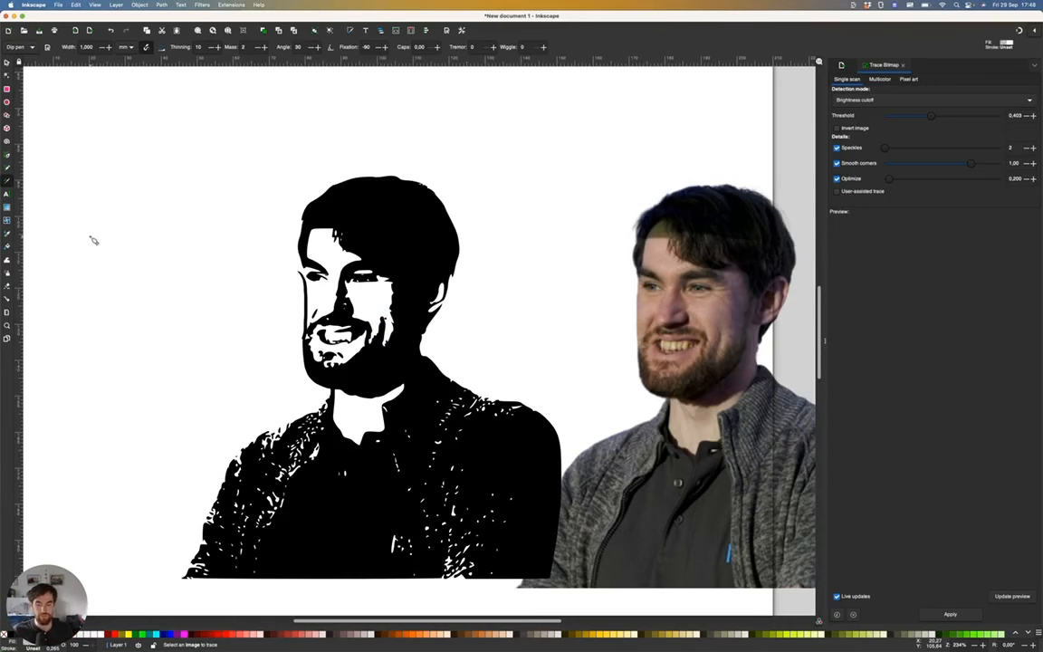
- Apply the trace, producing a solid black-and-white silhouette beside the photo
left_click(951, 614)
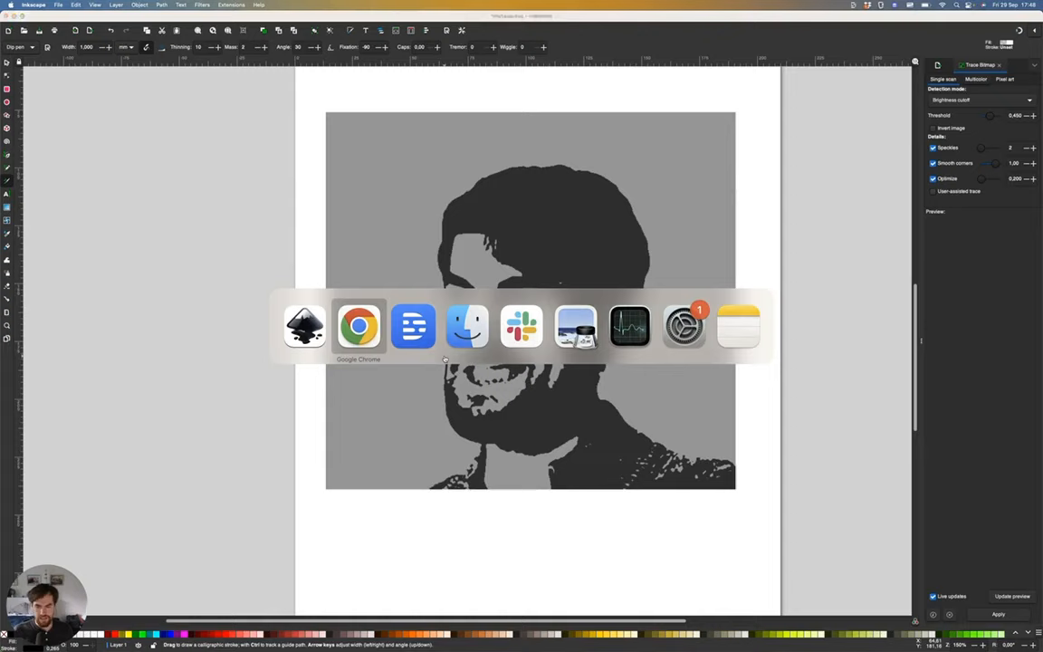
- Return to the web browser with the traced face on its grey background ready
left_click(358, 326)
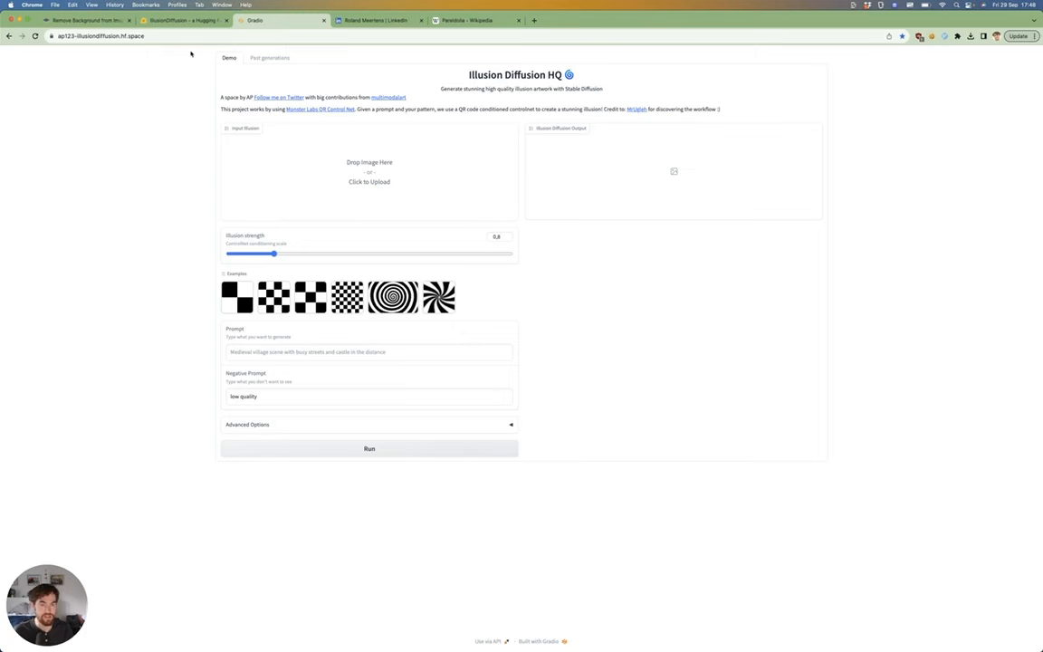
mouse_move(207, 54)
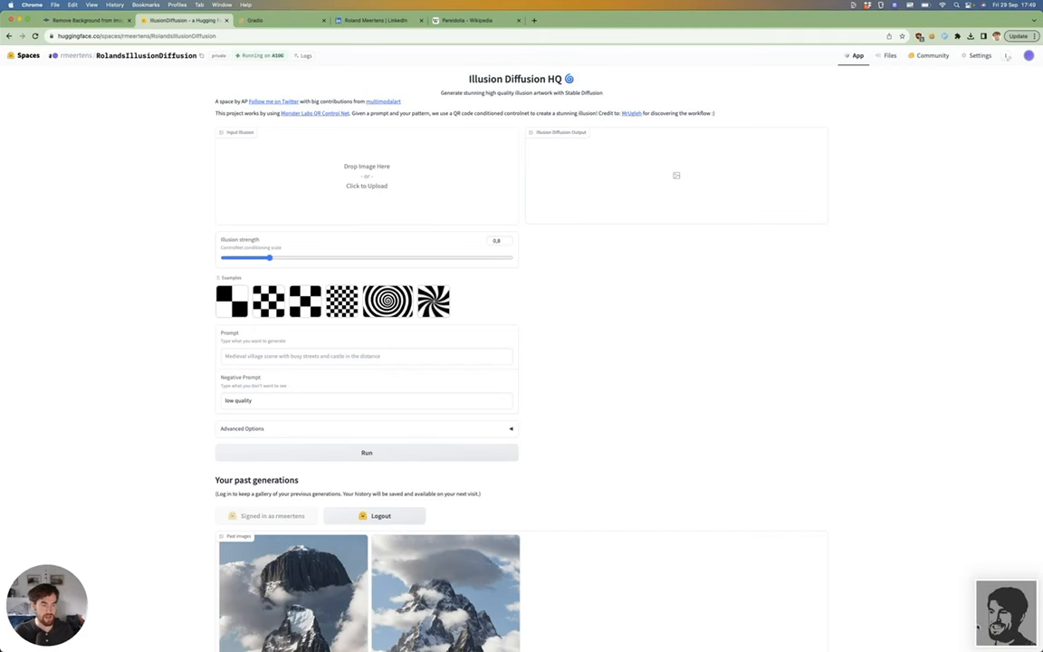
- Enter the prompt 'An ocean with clouds above at sundown' for the uploaded face illusion
type("A")
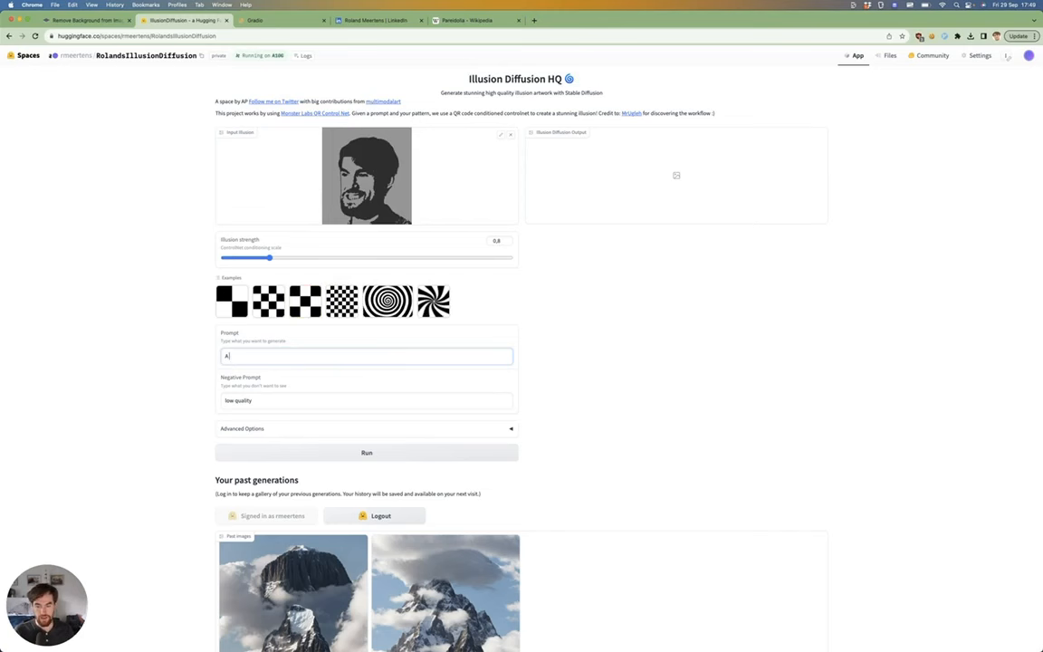
type("An ocean with clouds above it at sundown")
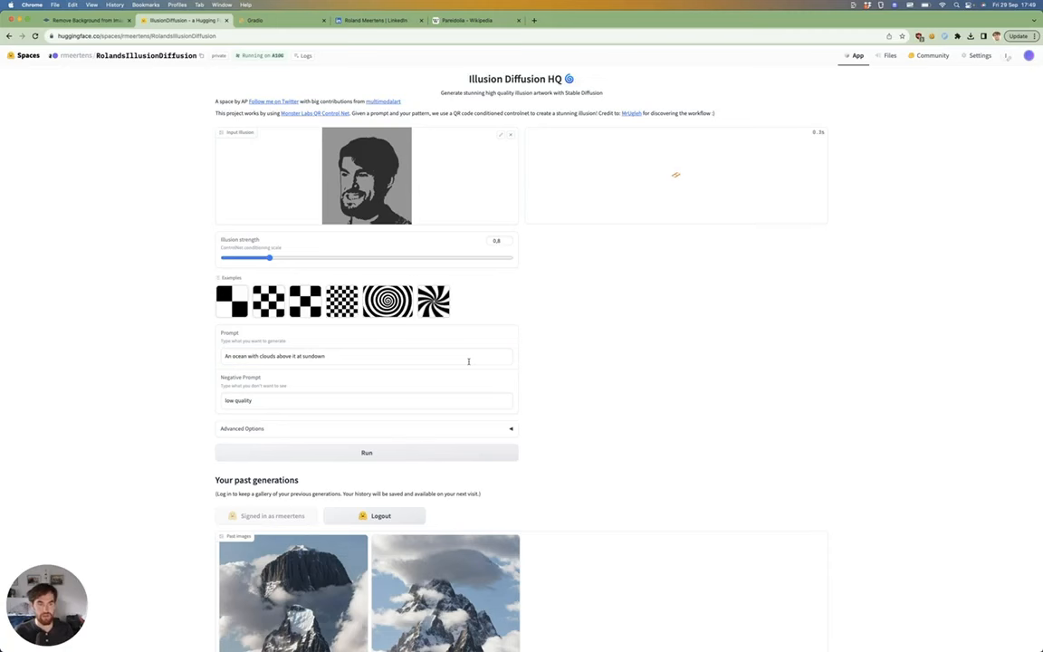
- Run the generation, producing an ocean scene with a face-shaped cloud
left_click(366, 453)
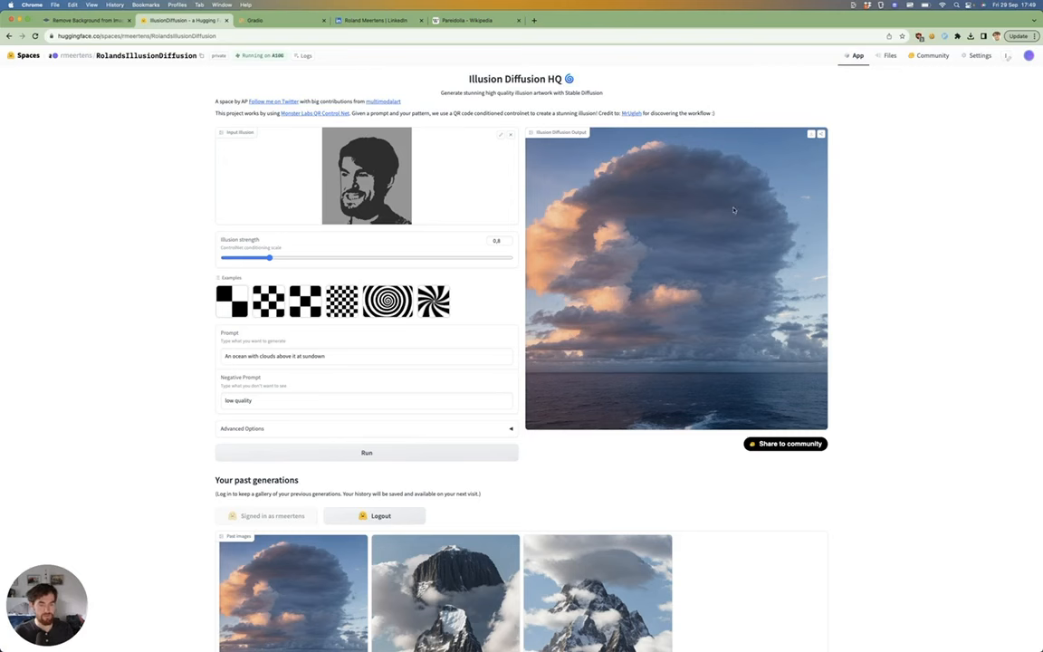
mouse_move(759, 384)
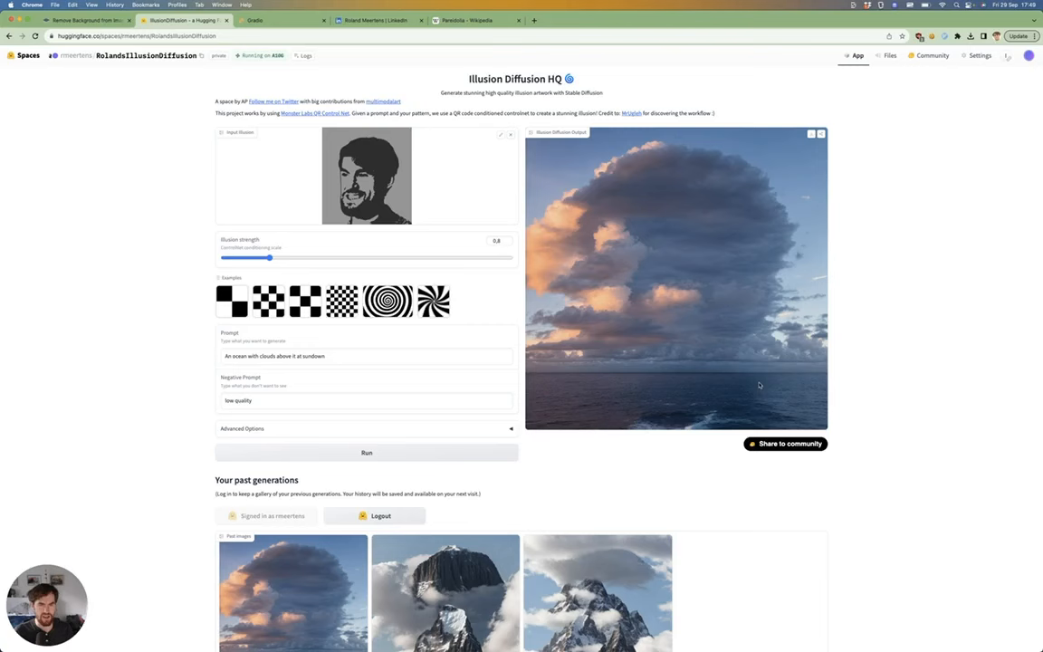
- Raise the illusion strength and regenerate so the face shows more clearly
left_click_drag(268, 257, 308, 258)
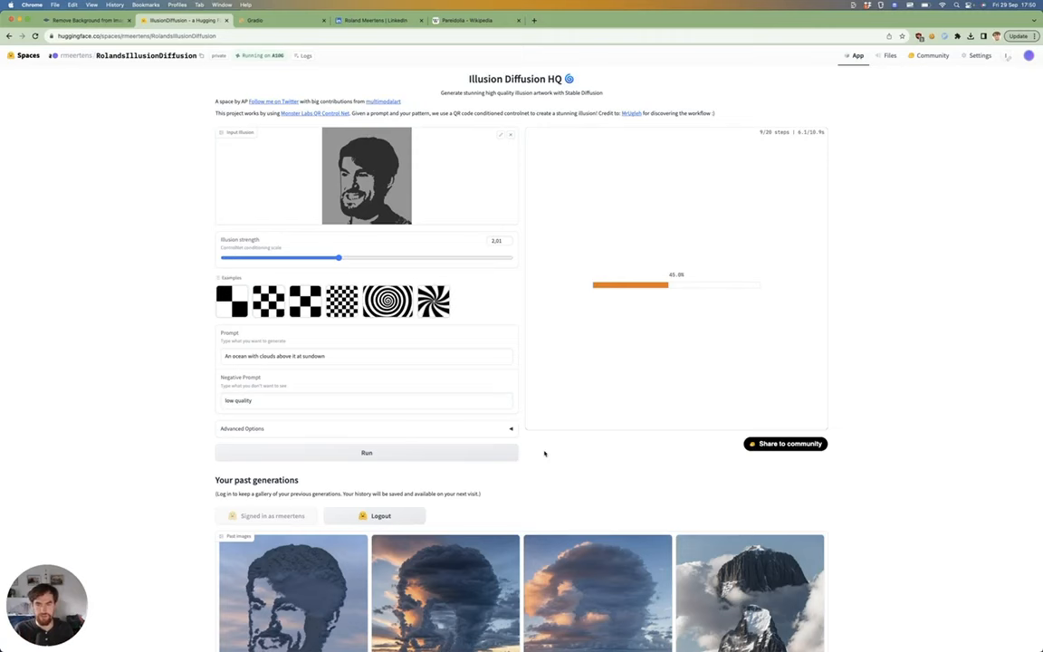
scroll("down", 3)
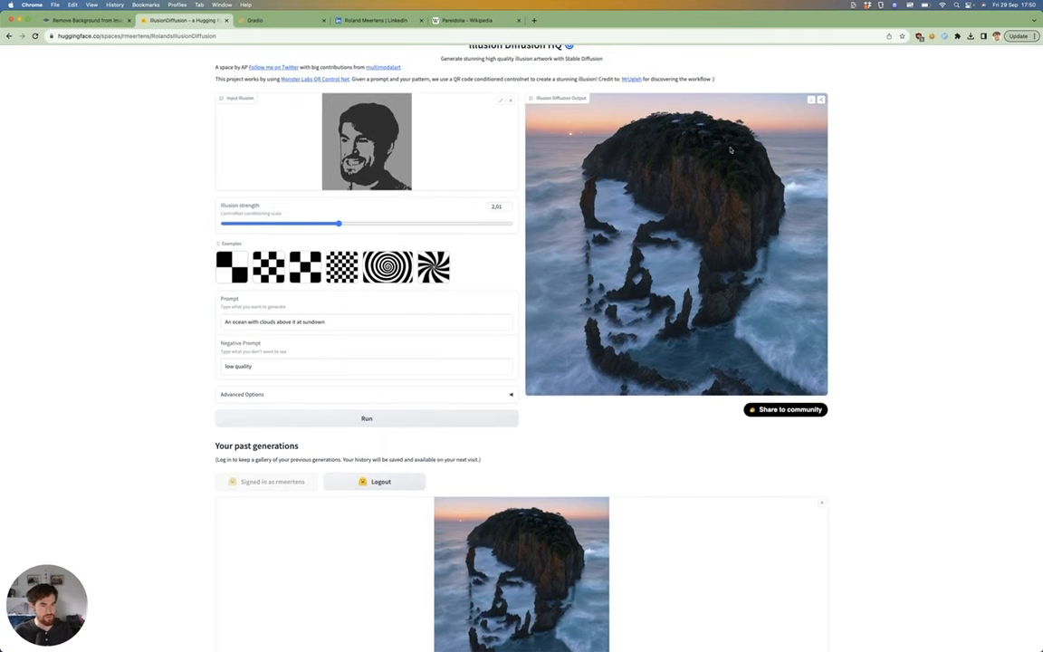
mouse_move(587, 301)
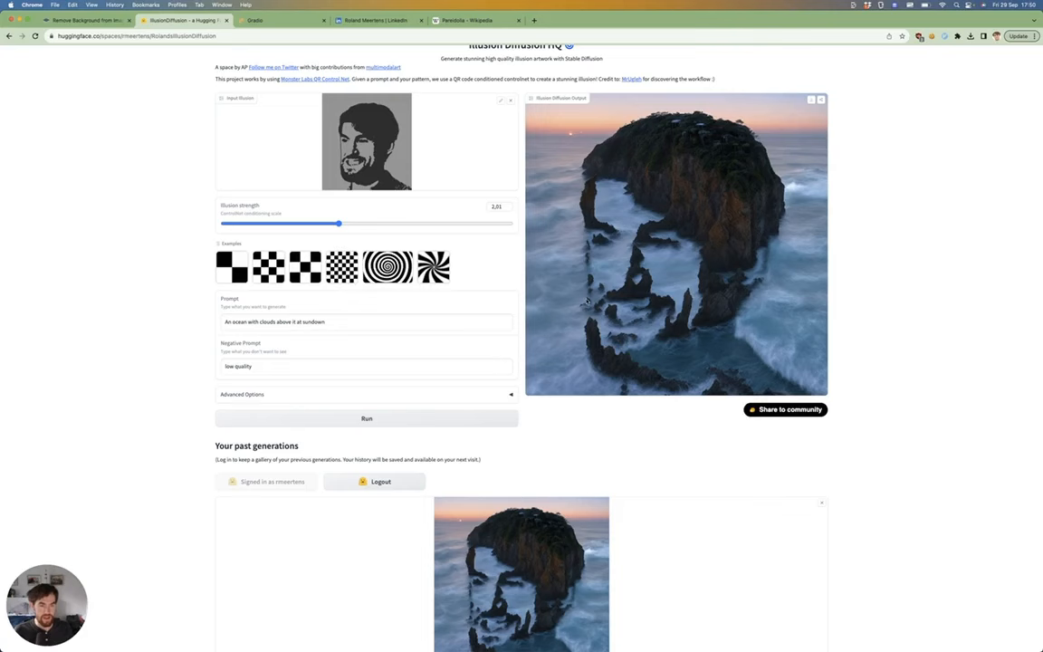
mouse_move(569, 239)
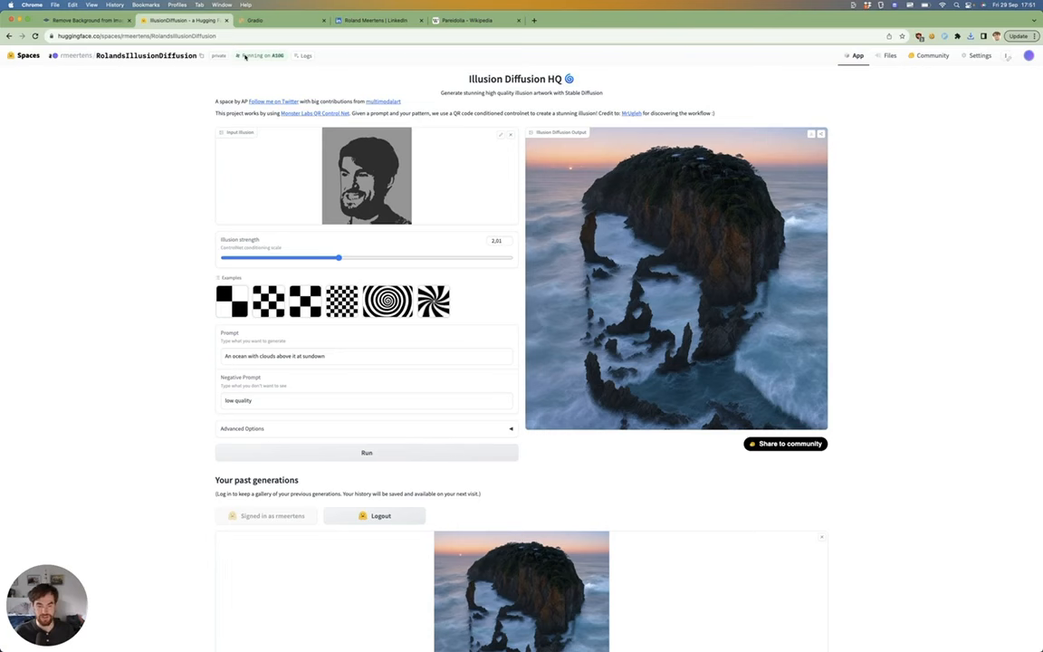
mouse_move(650, 299)
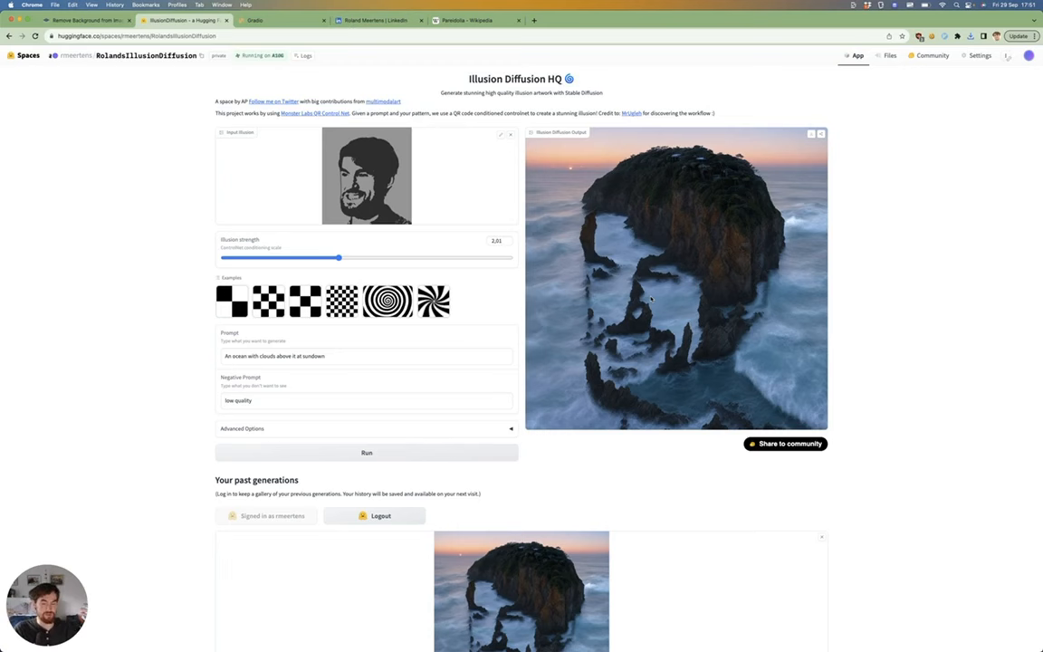